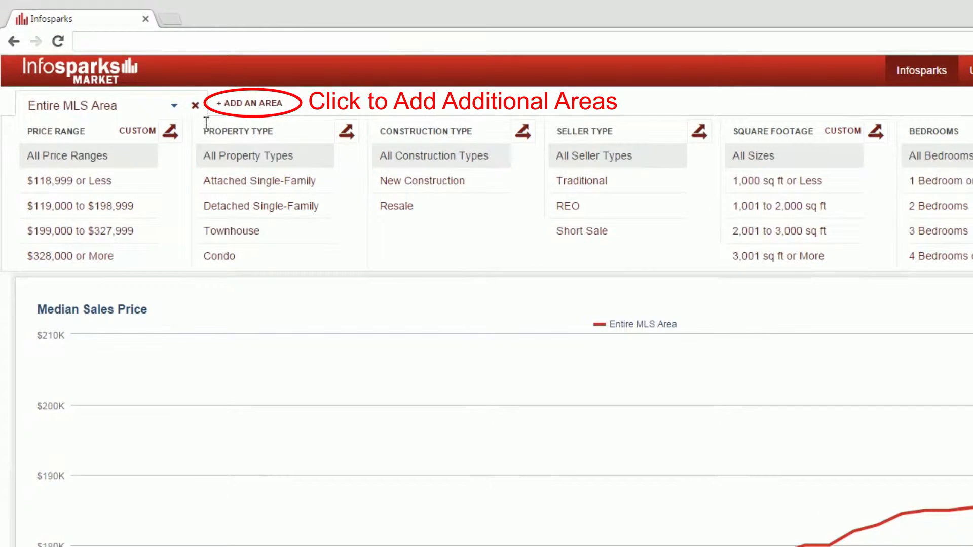
# Step: Switch the chart's market area to 5 - Arlington Heights by searching 'Arlington'
pyautogui.click(100, 105)
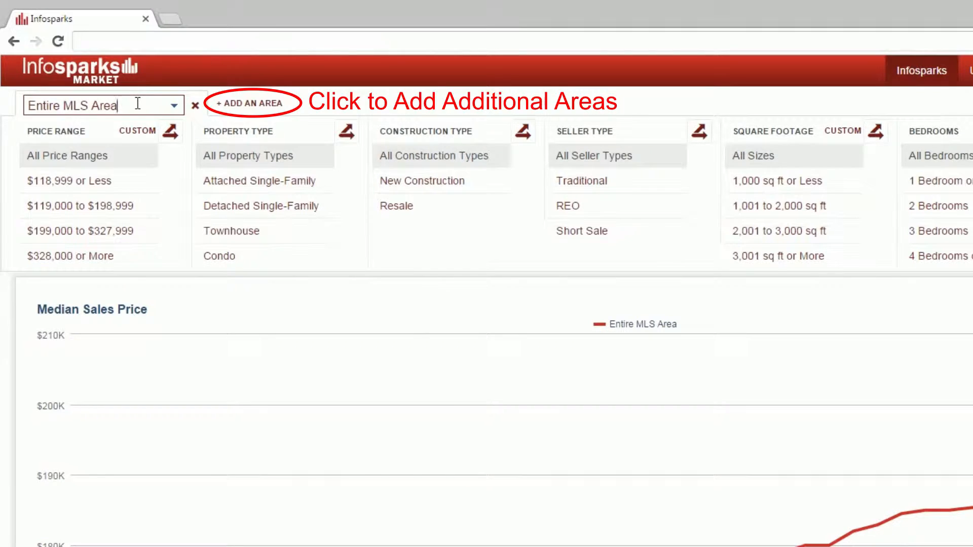
pyautogui.write('Arlington')
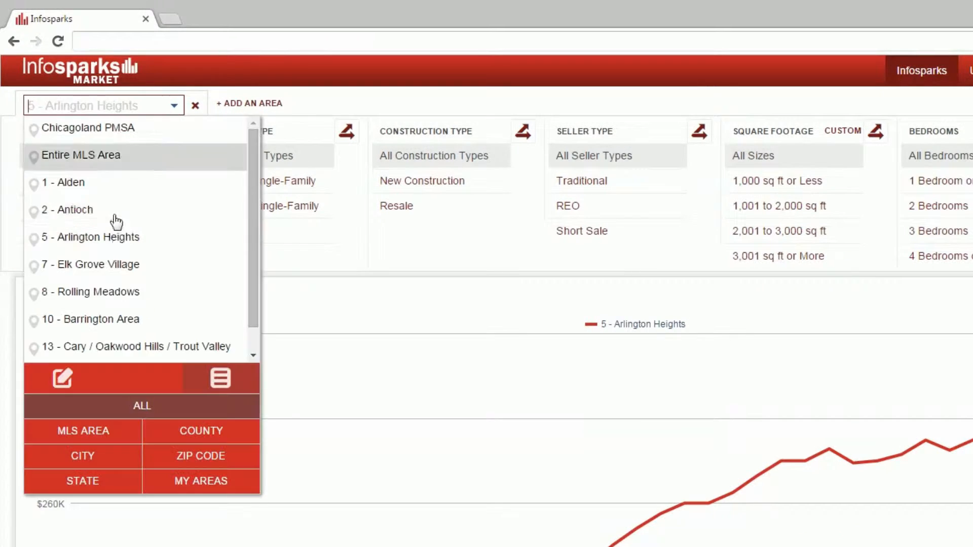
pyautogui.click(201, 431)
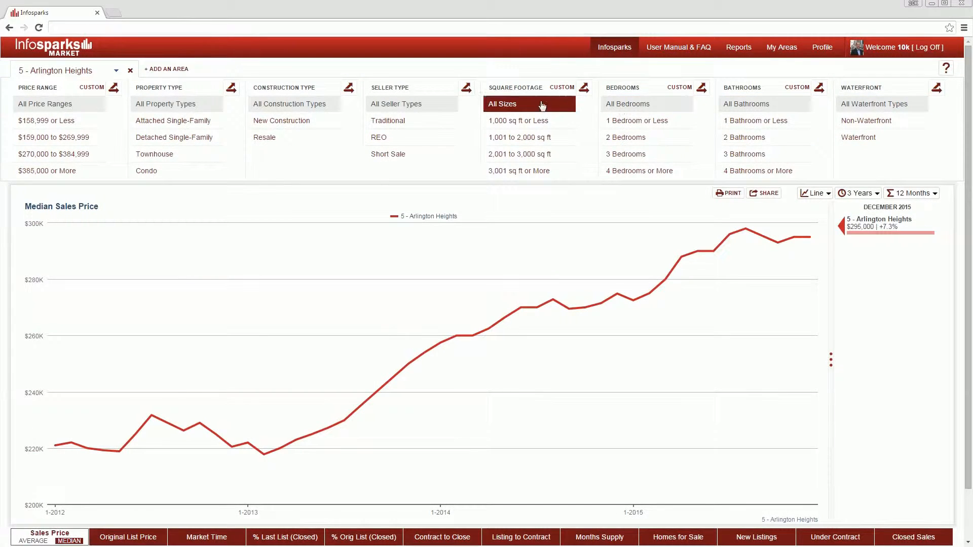
# Step: Limit to Detached Single-Family and start a Bathrooms comparison of 2 versus 3 bathrooms
pyautogui.click(175, 137)
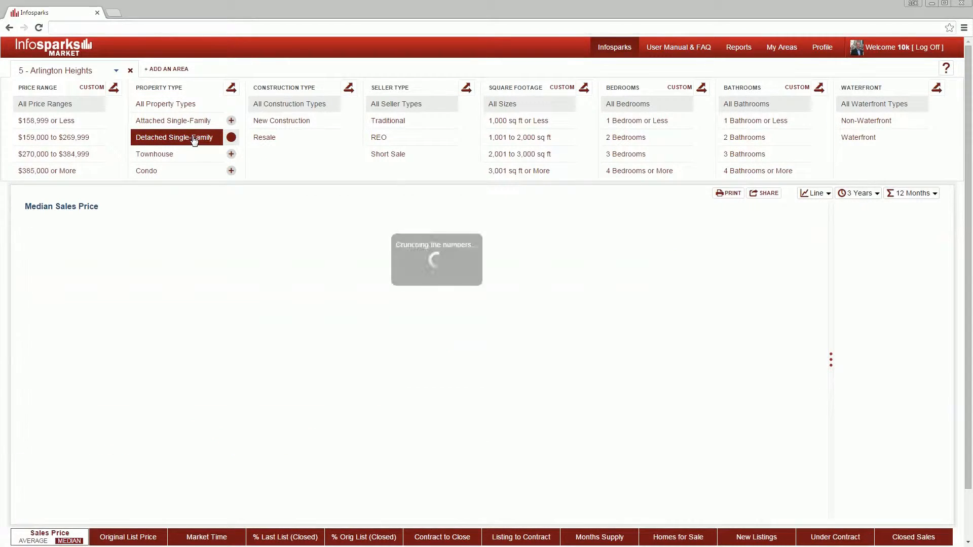
pyautogui.click(743, 137)
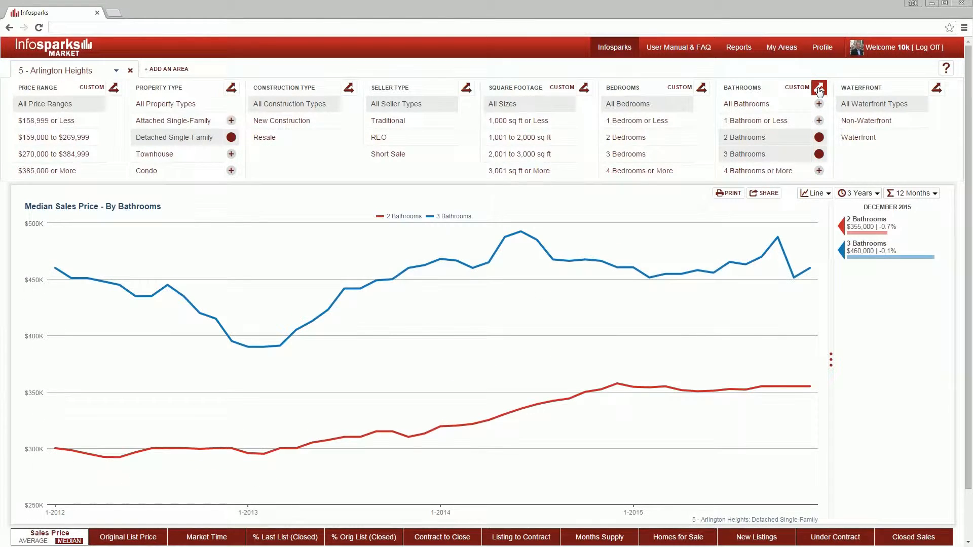
pyautogui.moveTo(546, 260)
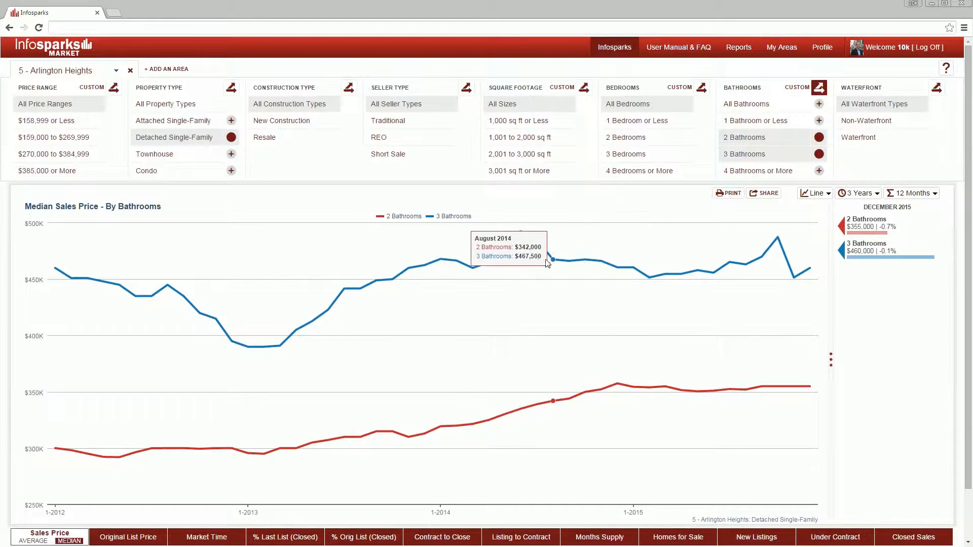
pyautogui.moveTo(568, 260)
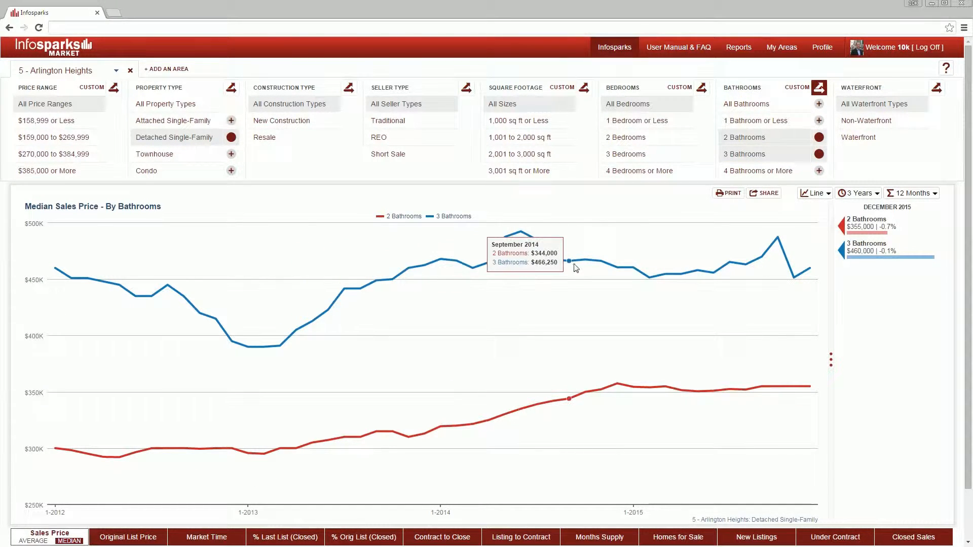
pyautogui.moveTo(633, 261)
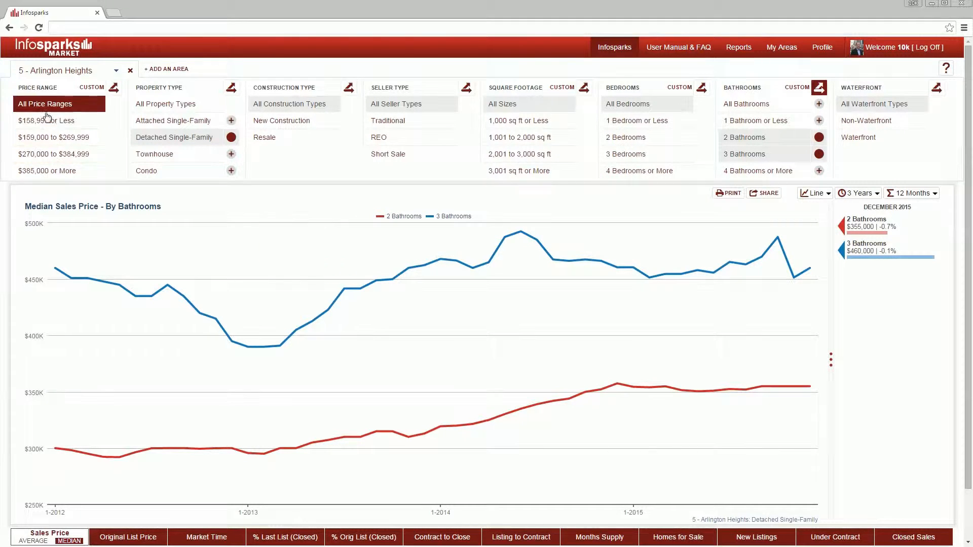
# Step: Apply custom price bands from $200,000 and limit the comparison to $200,000 to $300,999
pyautogui.click(92, 87)
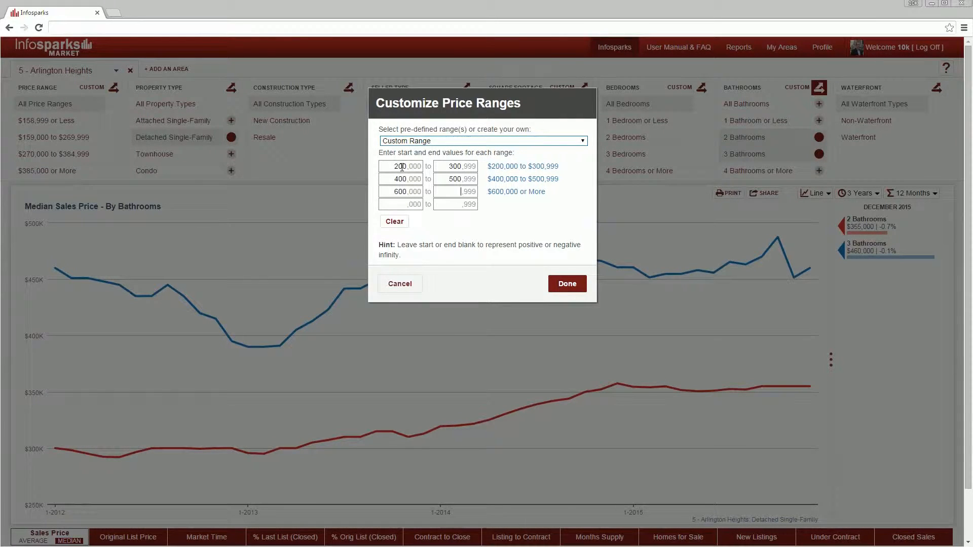
pyautogui.click(565, 284)
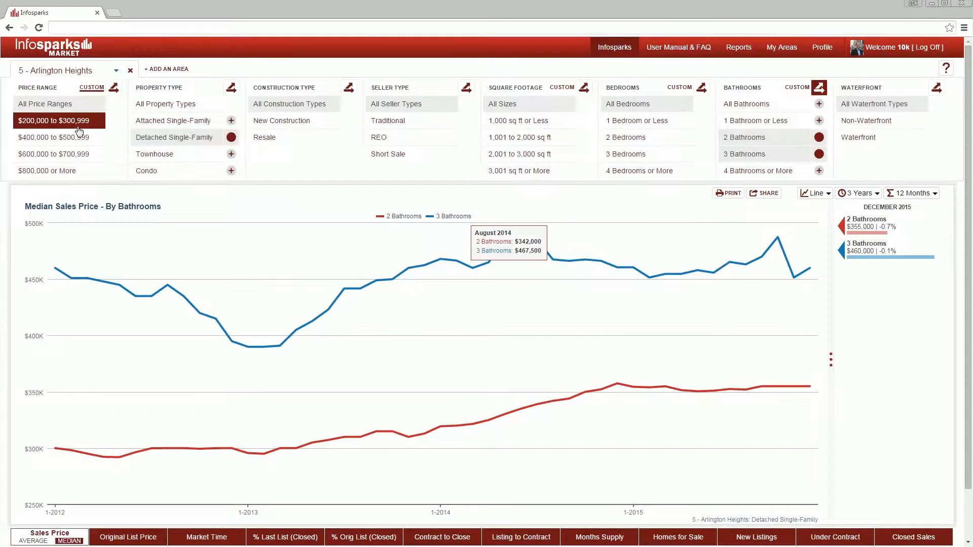
pyautogui.click(55, 120)
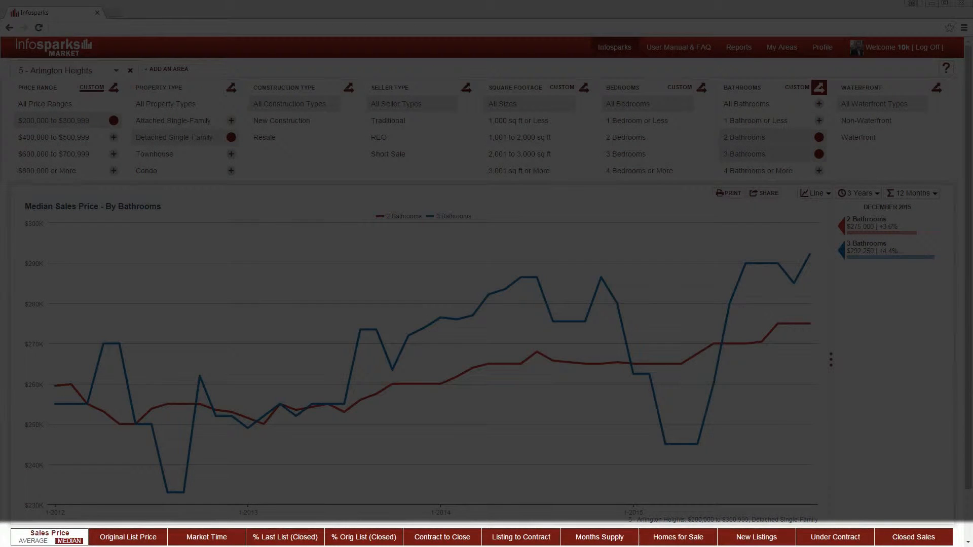
pyautogui.click(127, 537)
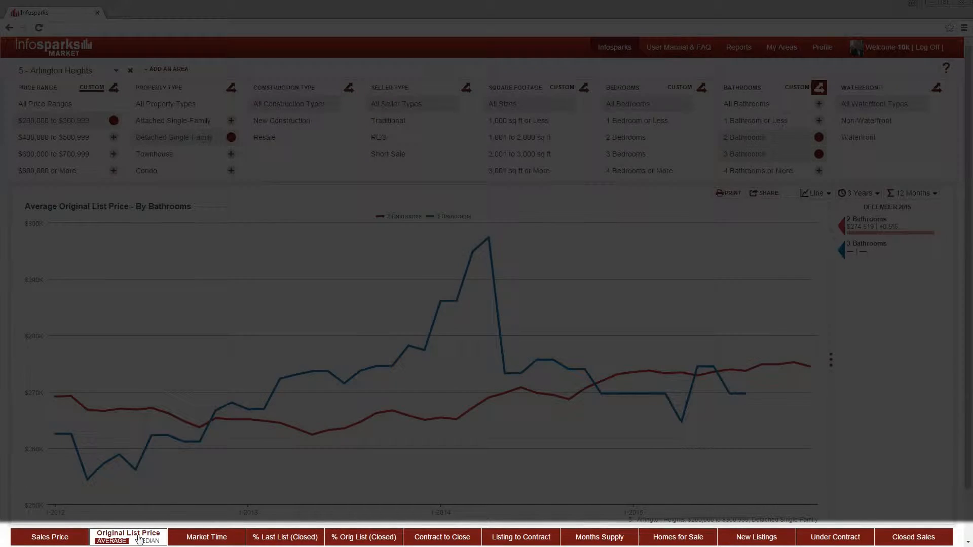
pyautogui.click(206, 537)
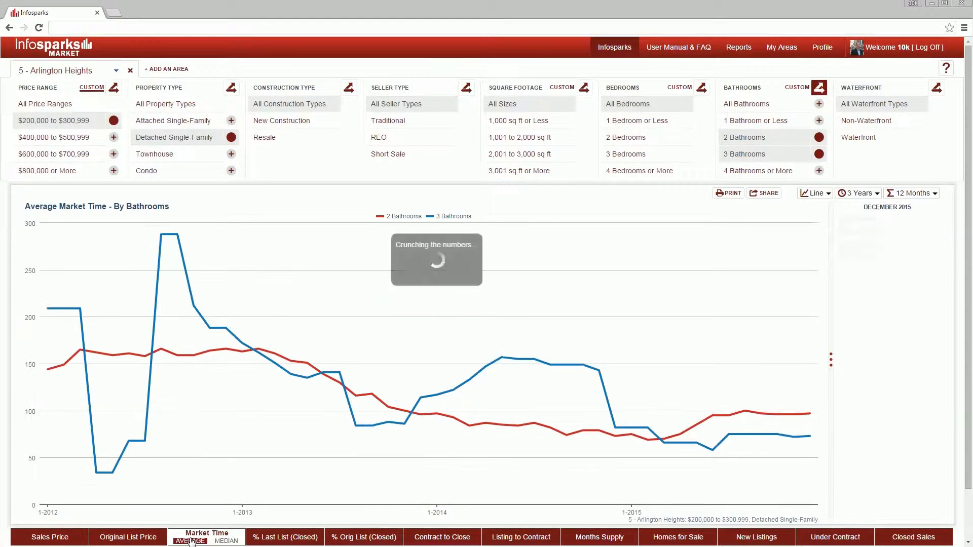
pyautogui.click(49, 537)
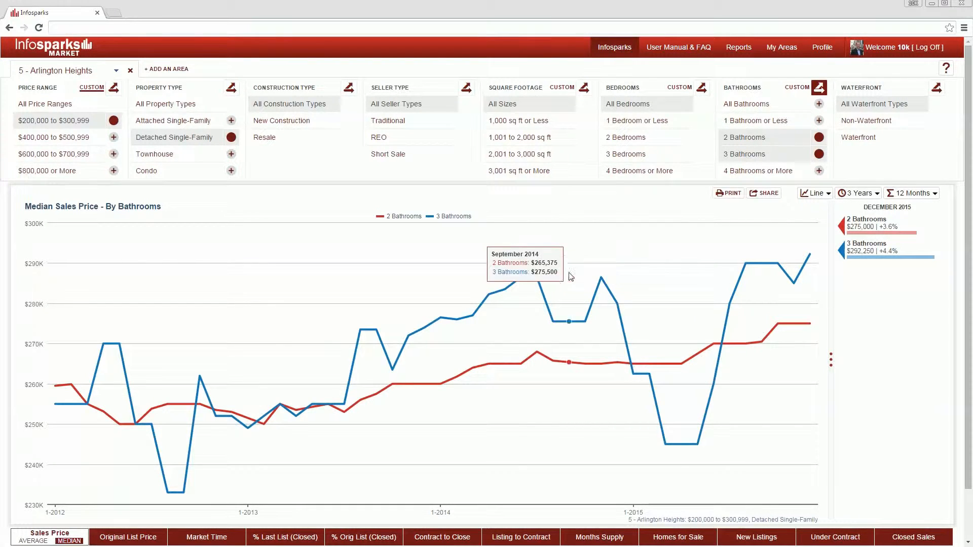
pyautogui.moveTo(795, 266)
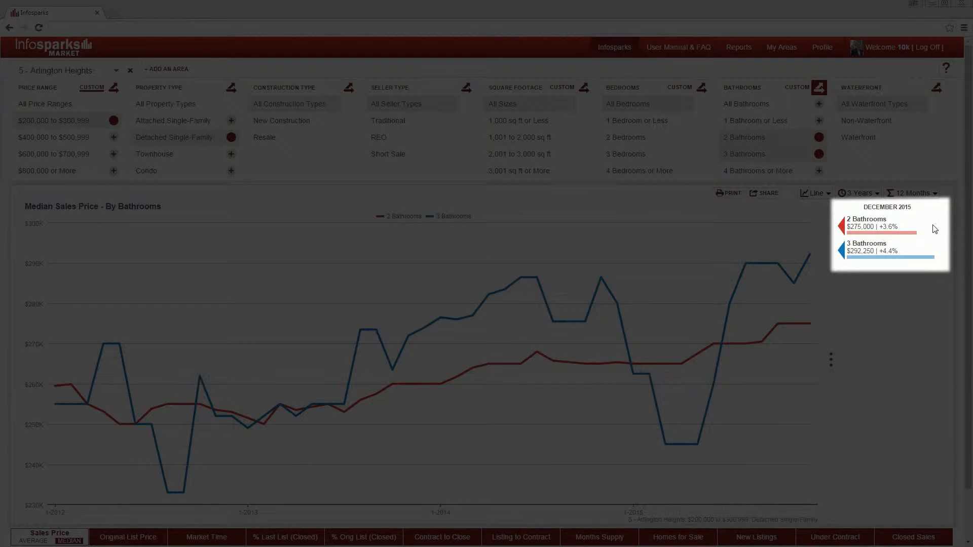
pyautogui.moveTo(930, 267)
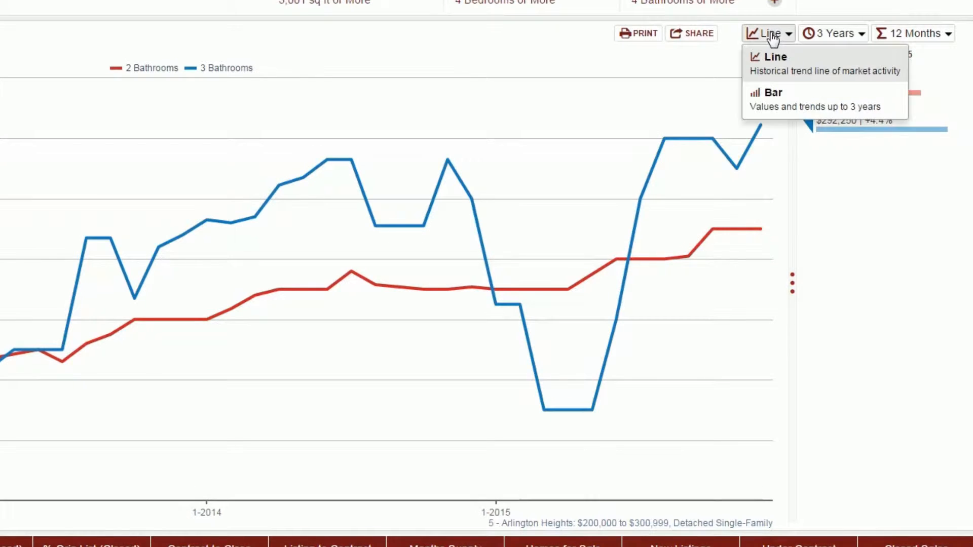
pyautogui.click(772, 92)
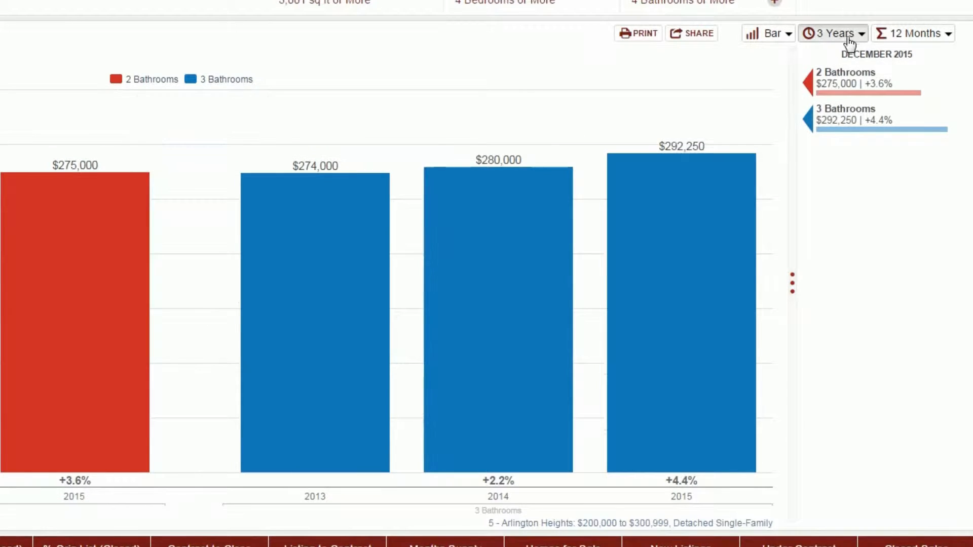
pyautogui.moveTo(681, 152)
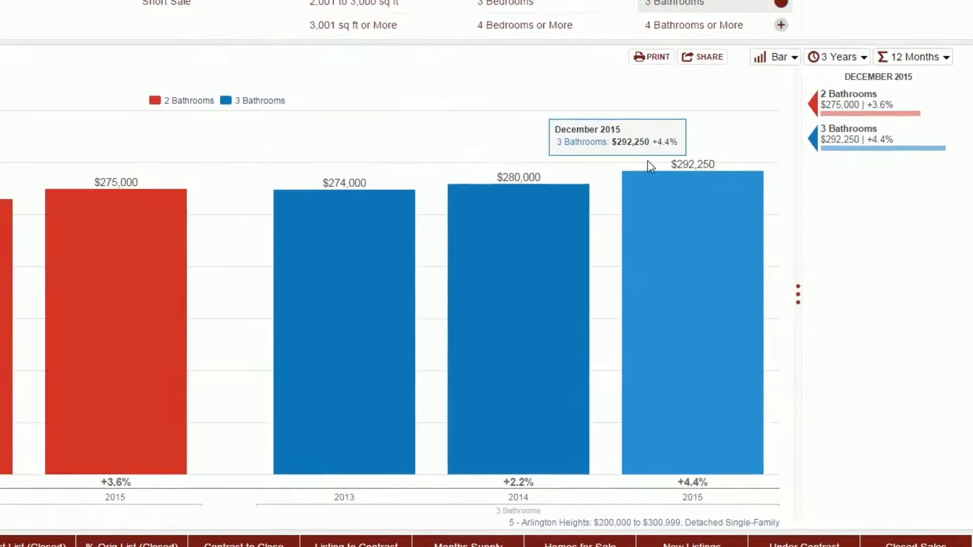
pyautogui.click(774, 57)
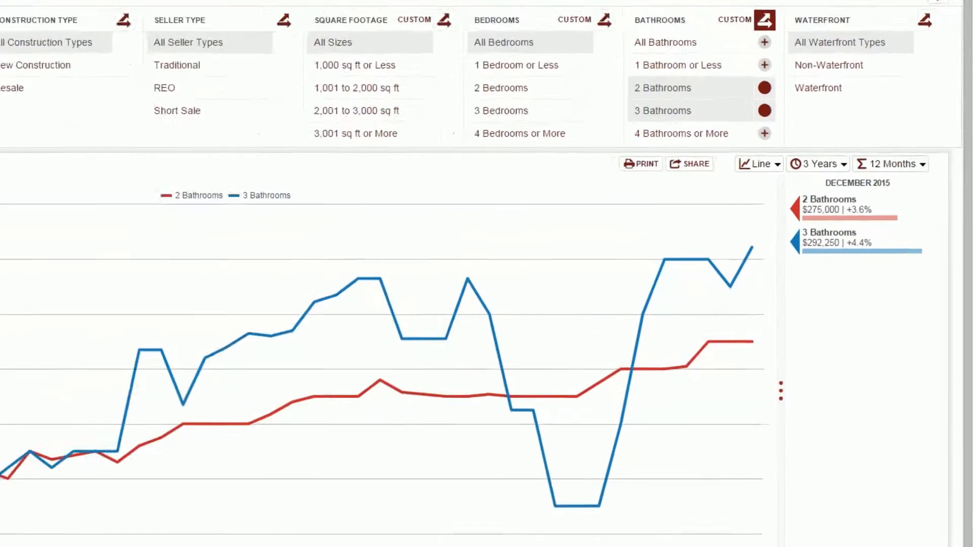
pyautogui.click(808, 164)
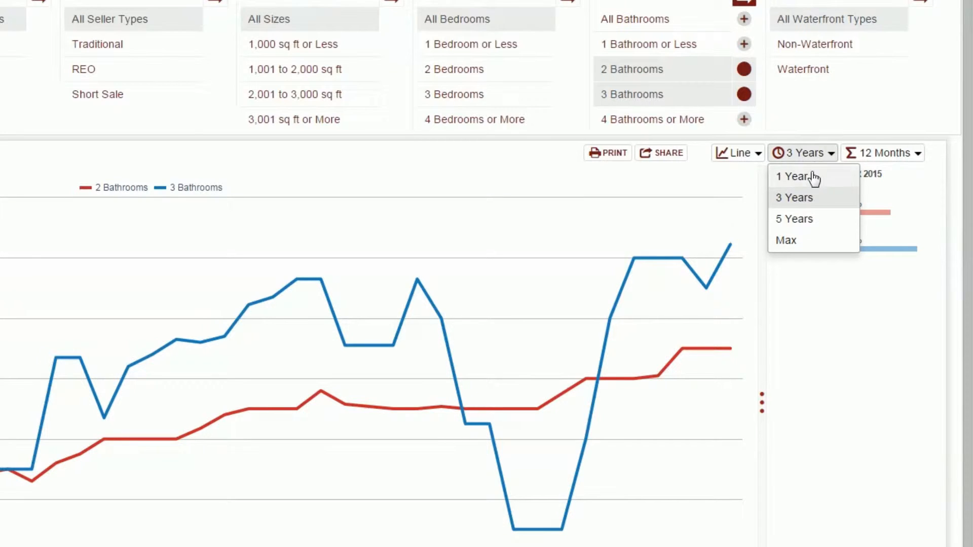
pyautogui.moveTo(812, 248)
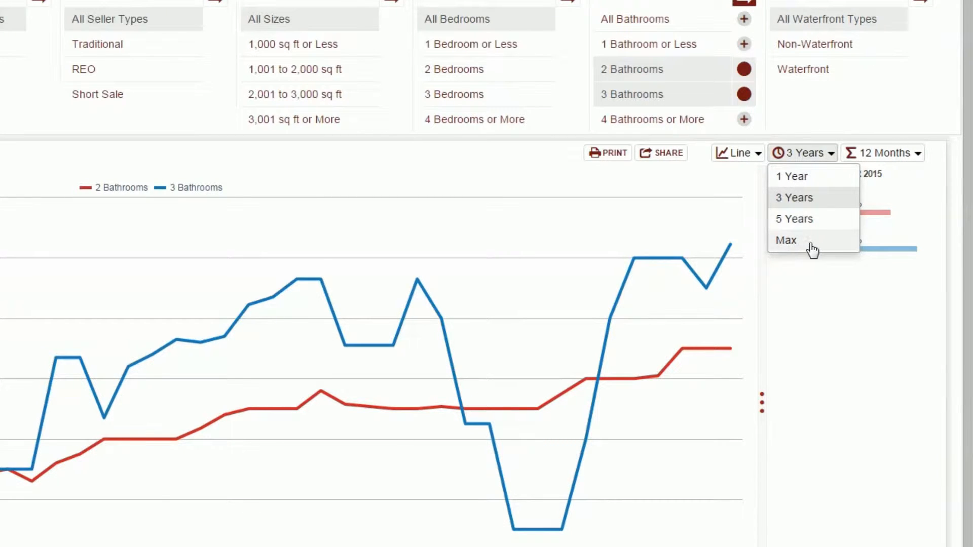
pyautogui.moveTo(807, 286)
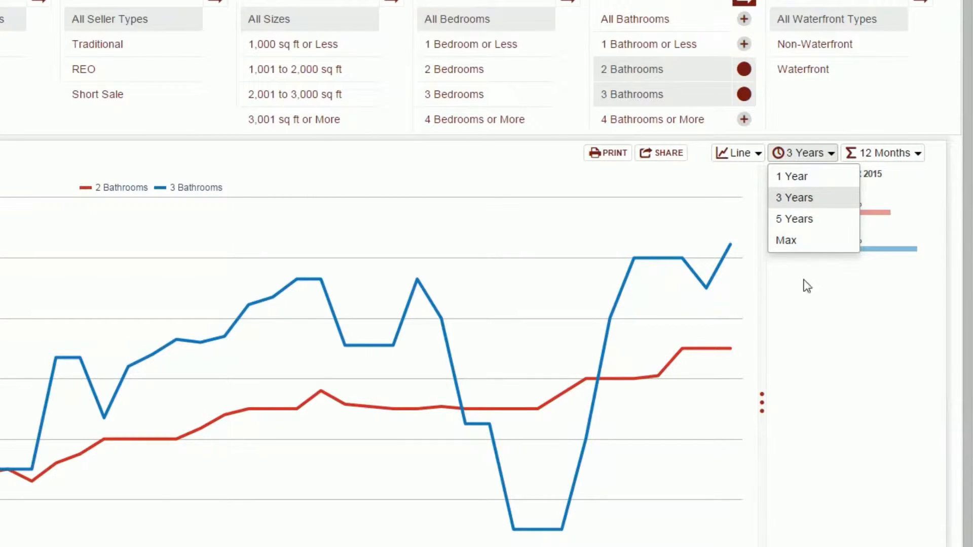
pyautogui.click(881, 153)
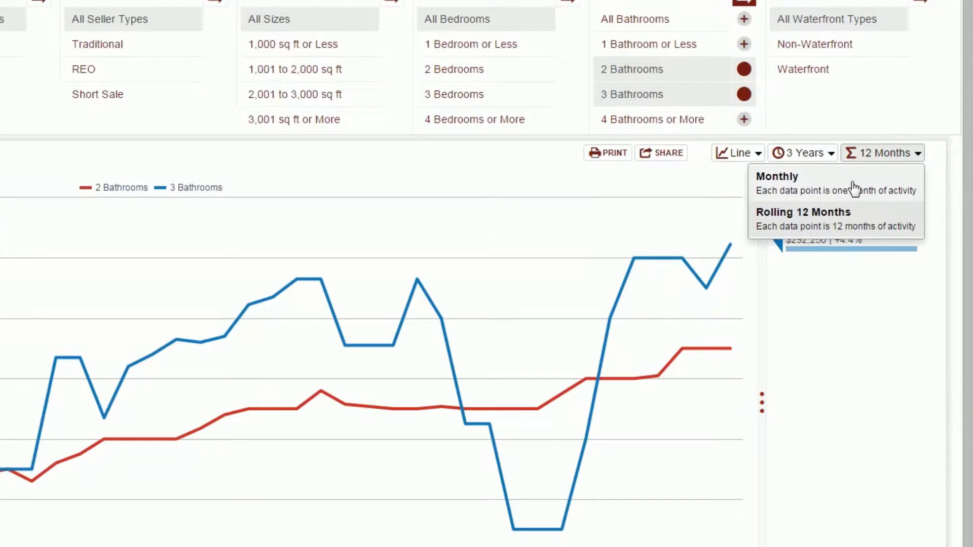
pyautogui.click(776, 177)
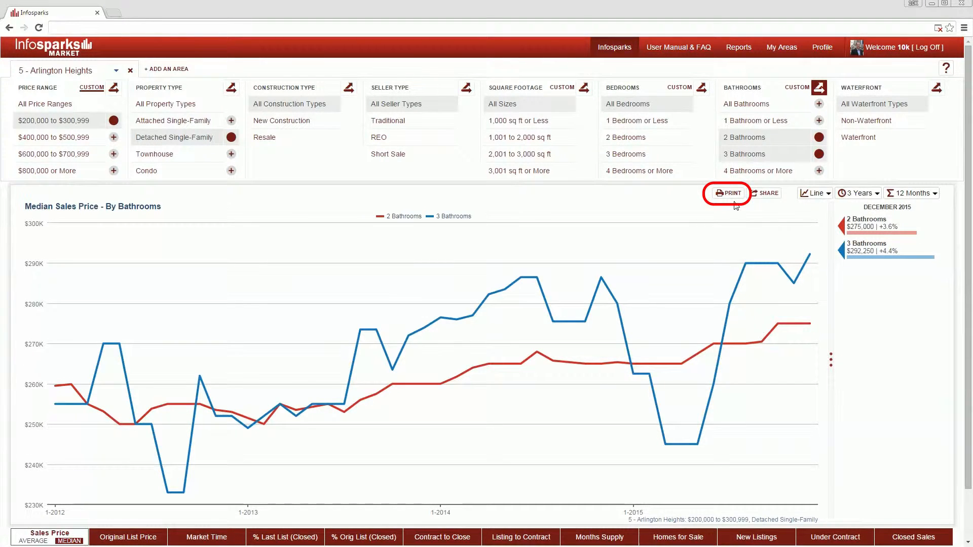
# Step: Explore share options: social media and email, live versus static snapshot, and printable PDF
pyautogui.click(764, 192)
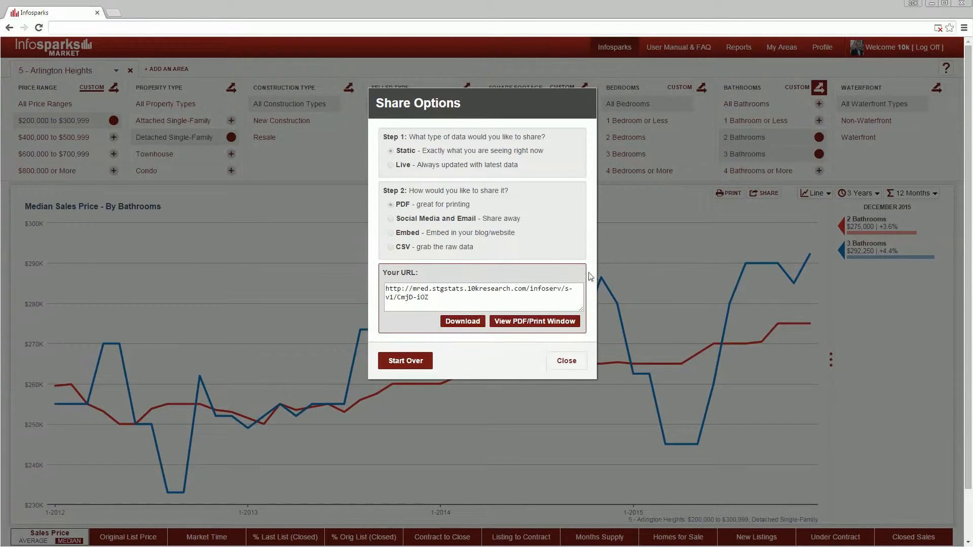
pyautogui.click(391, 219)
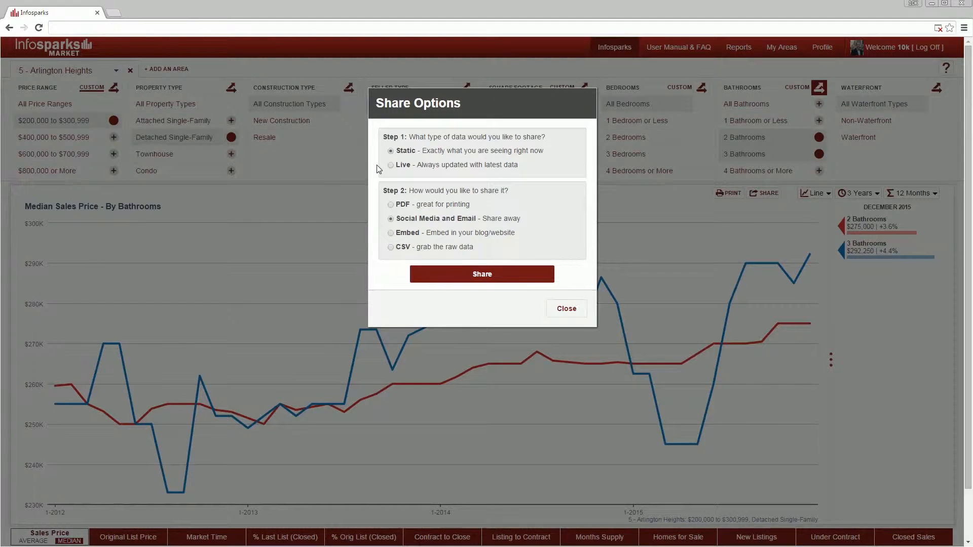
pyautogui.click(390, 165)
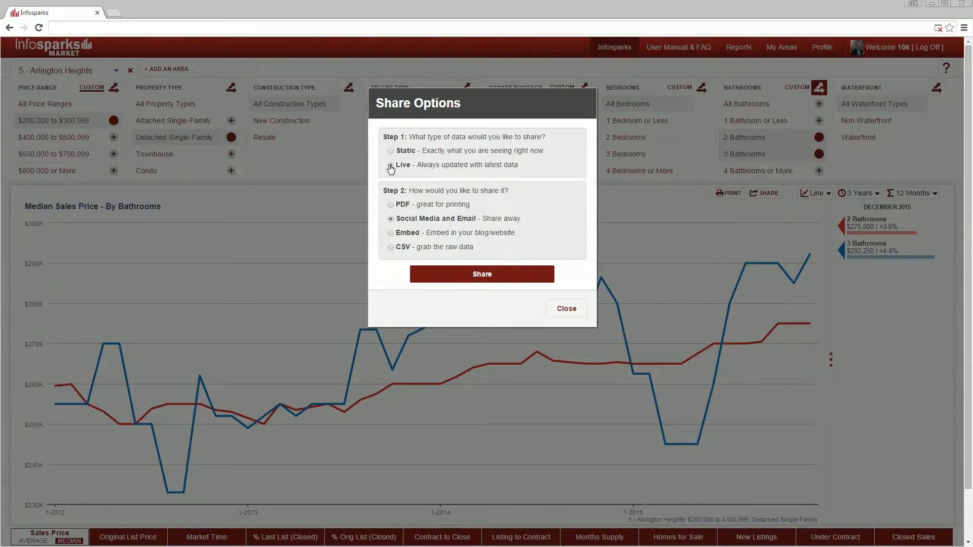
pyautogui.click(390, 151)
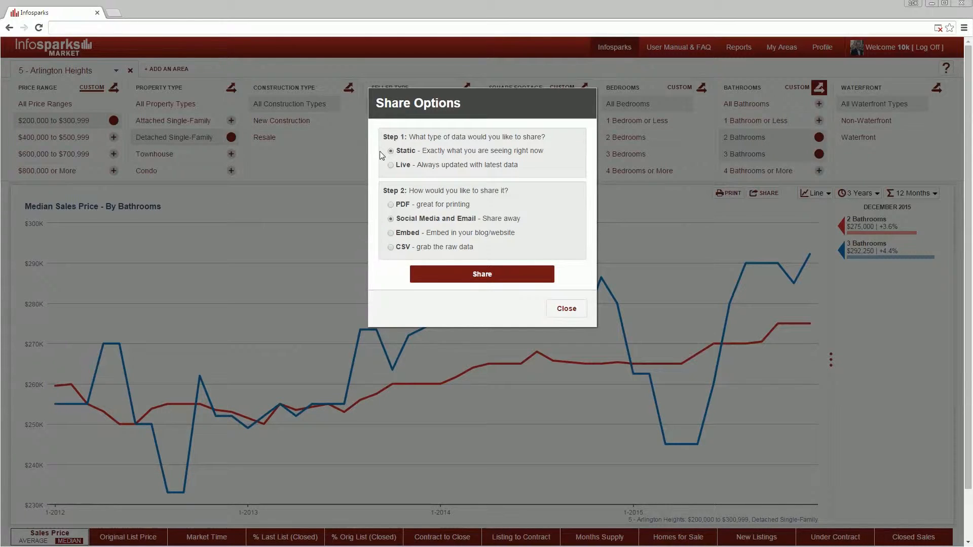
pyautogui.click(390, 151)
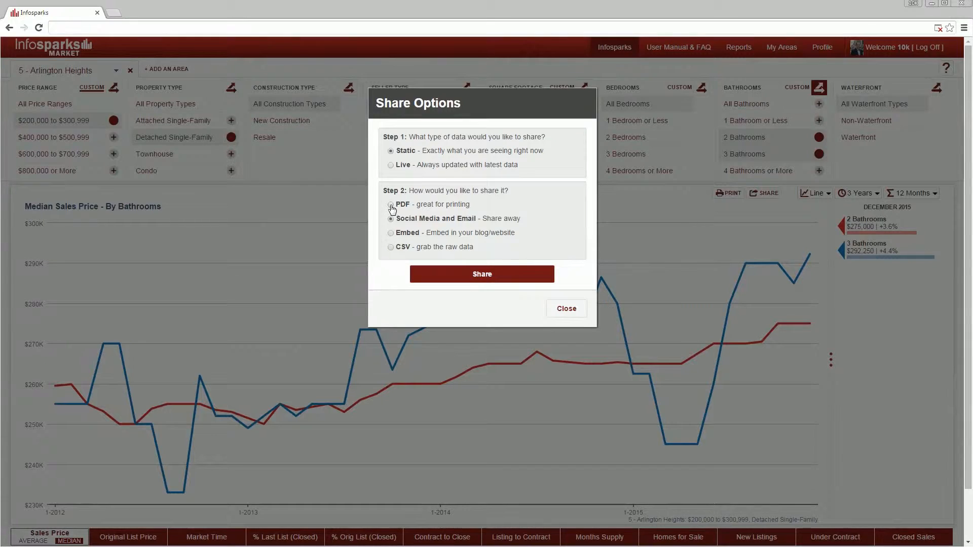
pyautogui.click(390, 206)
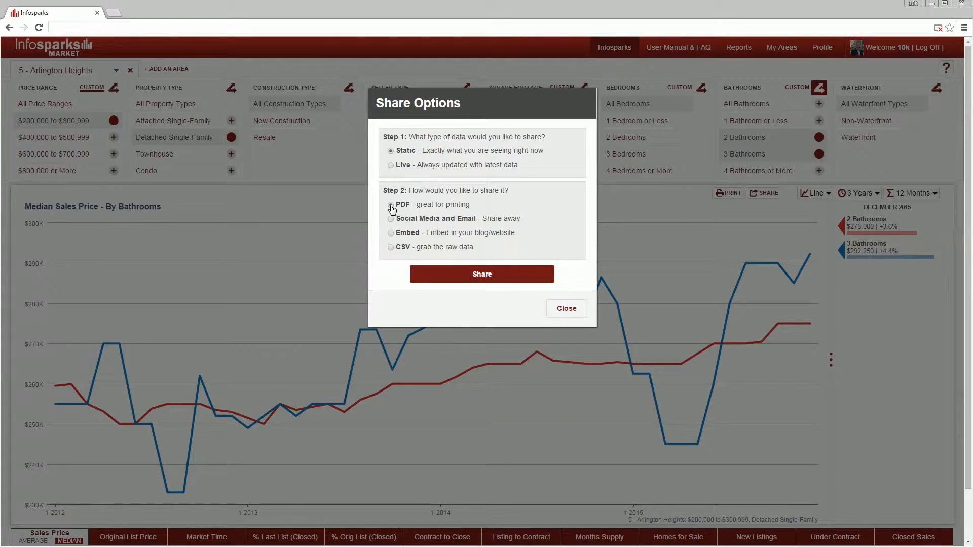
# Step: Try Embed (Large) and a CSV export link, then start over and generate a live share link
pyautogui.click(390, 219)
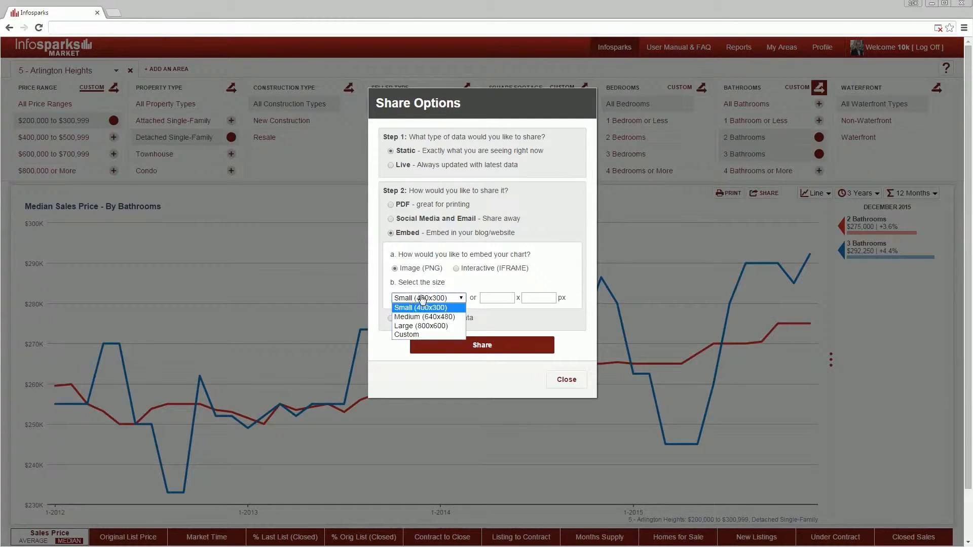
pyautogui.click(422, 325)
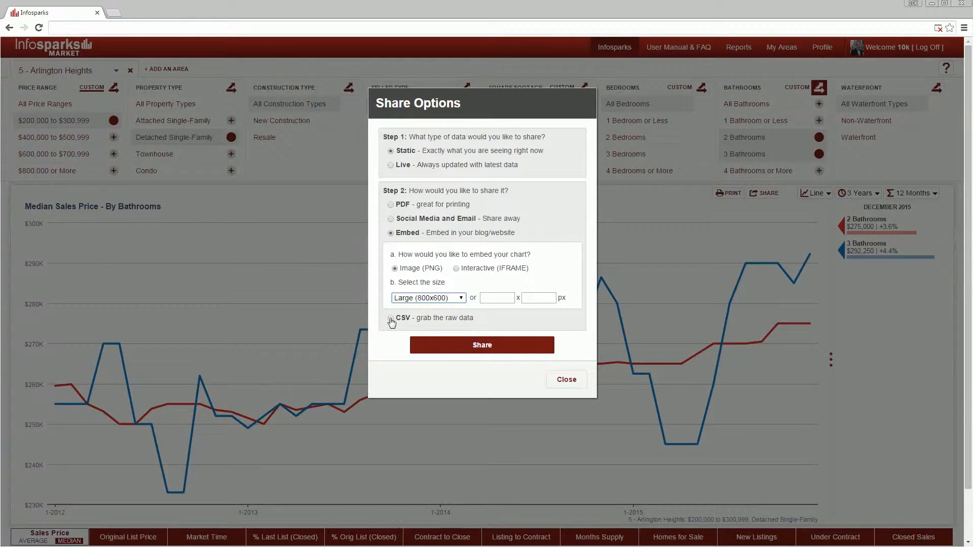
pyautogui.click(392, 318)
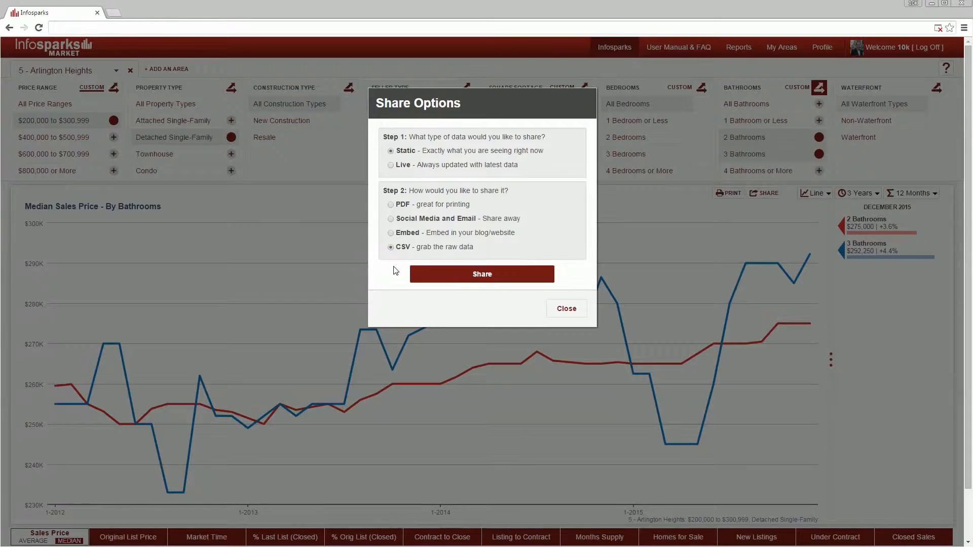
pyautogui.click(481, 273)
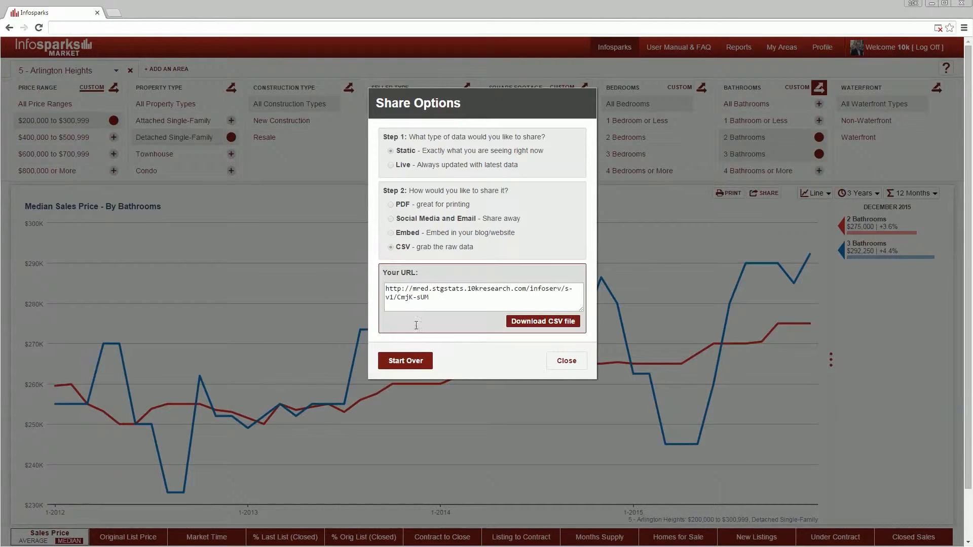
pyautogui.click(391, 166)
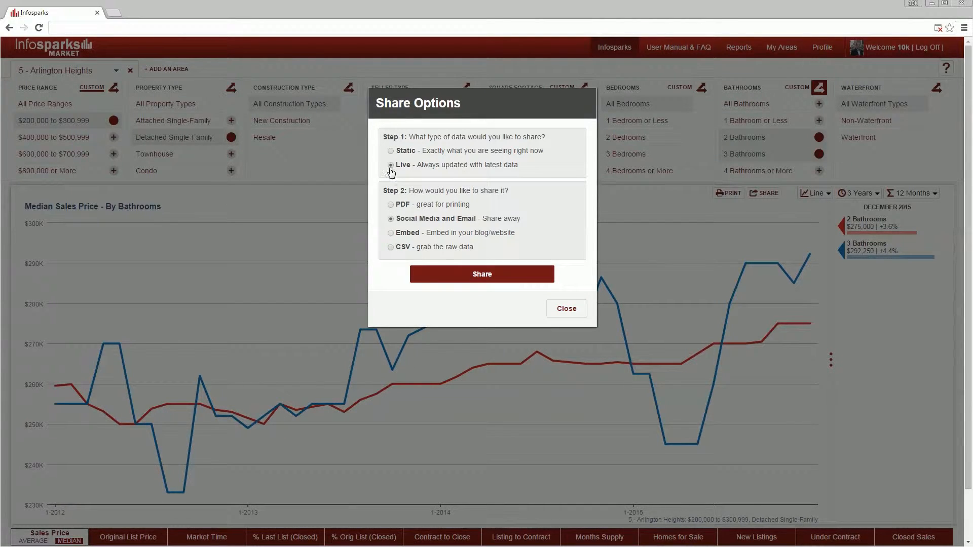
pyautogui.click(481, 273)
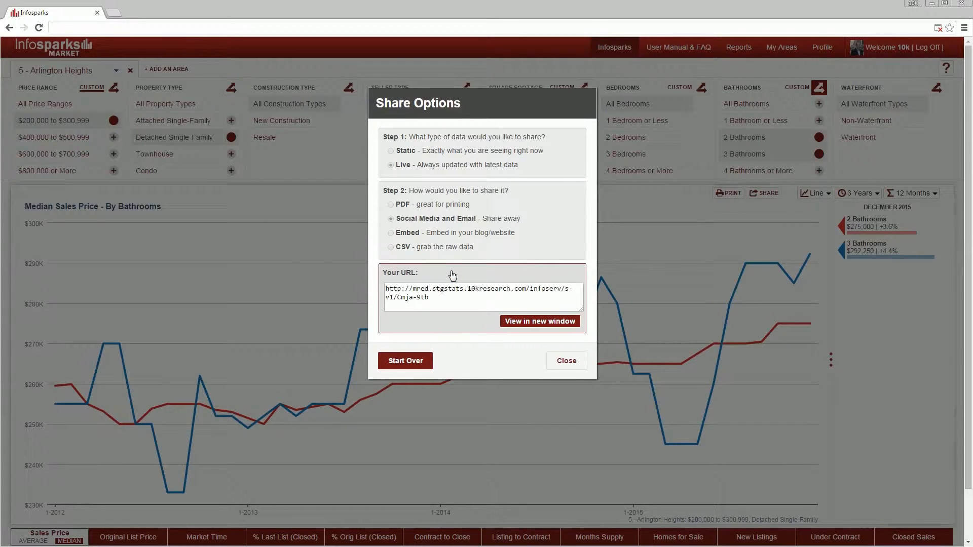
pyautogui.click(539, 321)
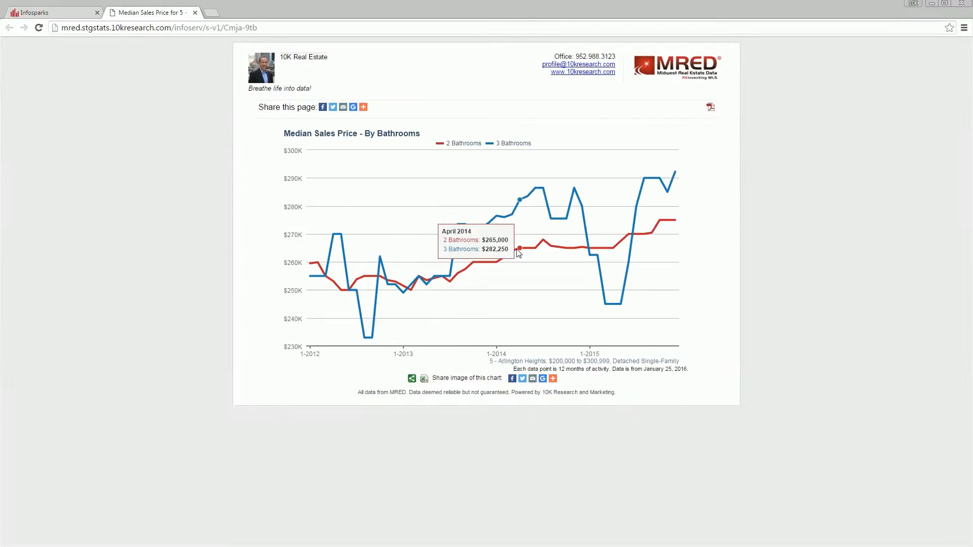
pyautogui.moveTo(487, 253)
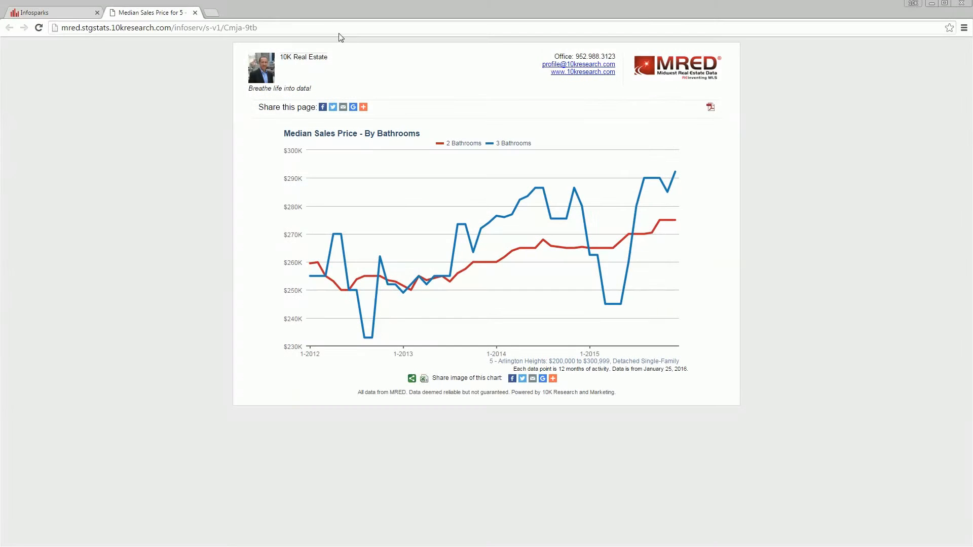
pyautogui.click(158, 28)
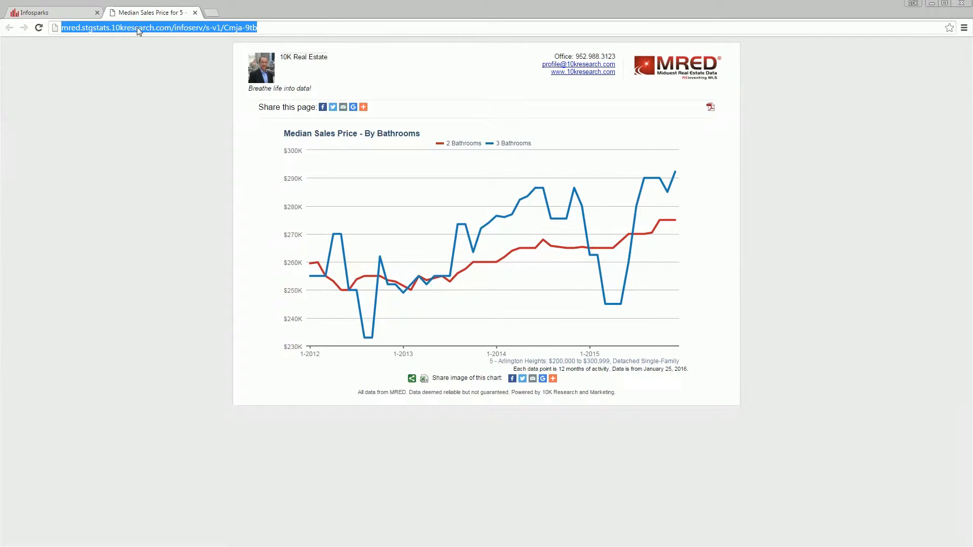
pyautogui.click(363, 107)
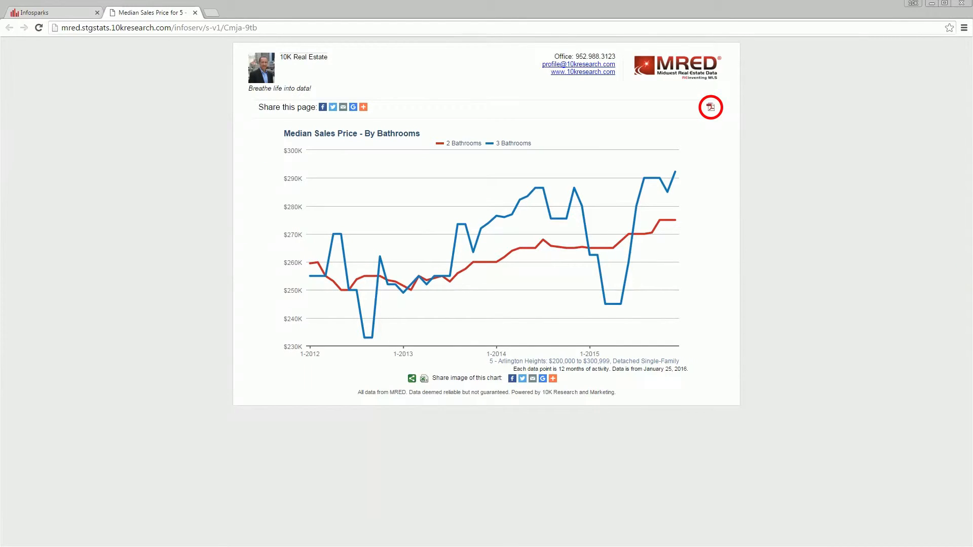
pyautogui.click(709, 106)
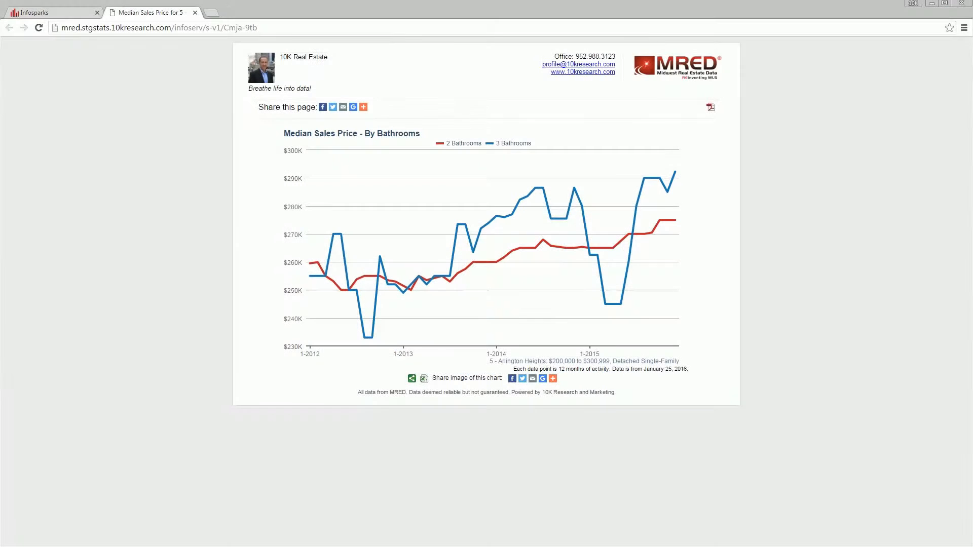
pyautogui.click(424, 378)
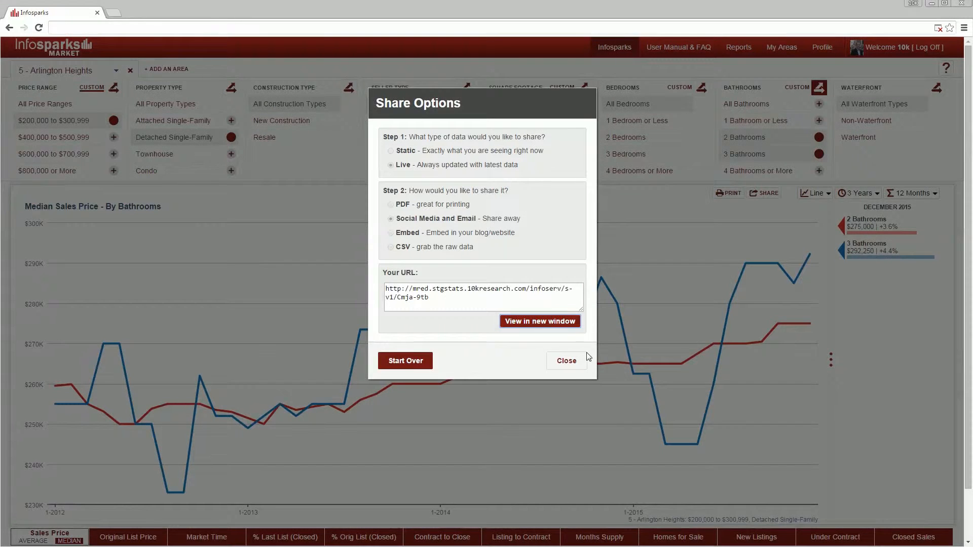
# Step: Close sharing and add Elk Grove Village and Rolling Meadows as comparison areas
pyautogui.click(565, 360)
pyautogui.write('Elk')
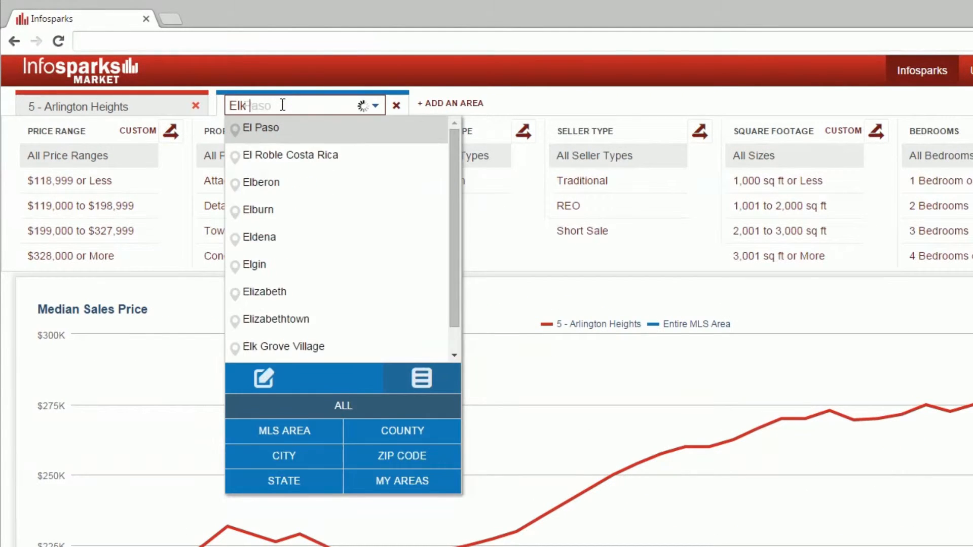
pyautogui.click(284, 347)
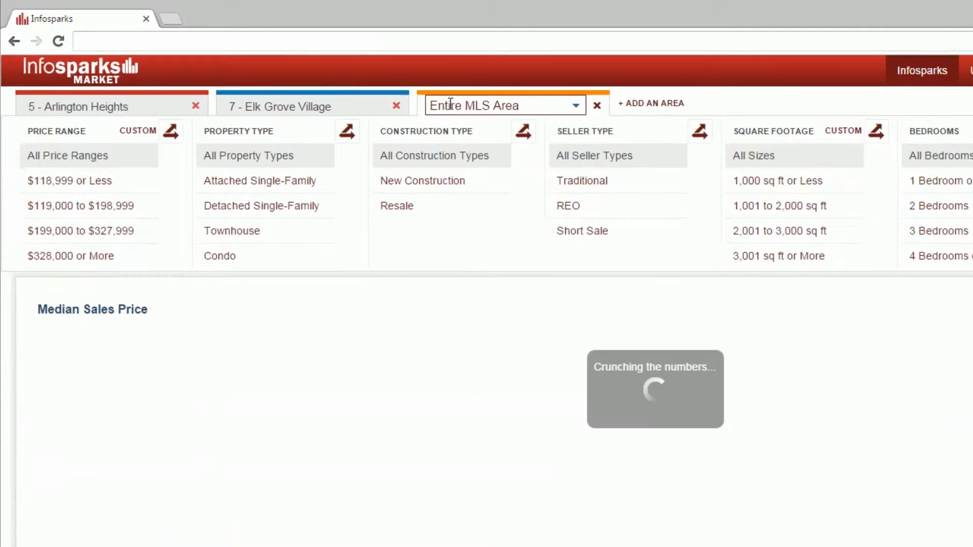
pyautogui.write('Rol')
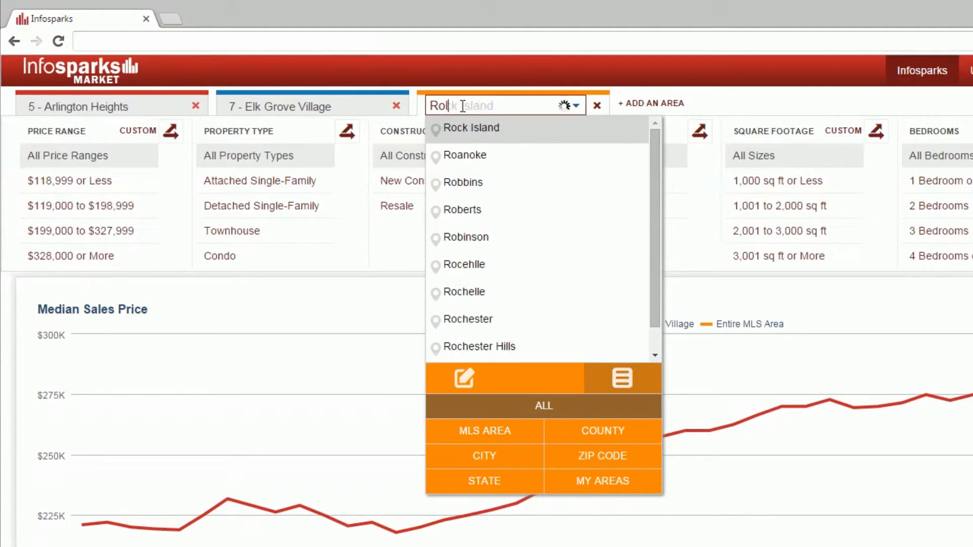
pyautogui.click(472, 127)
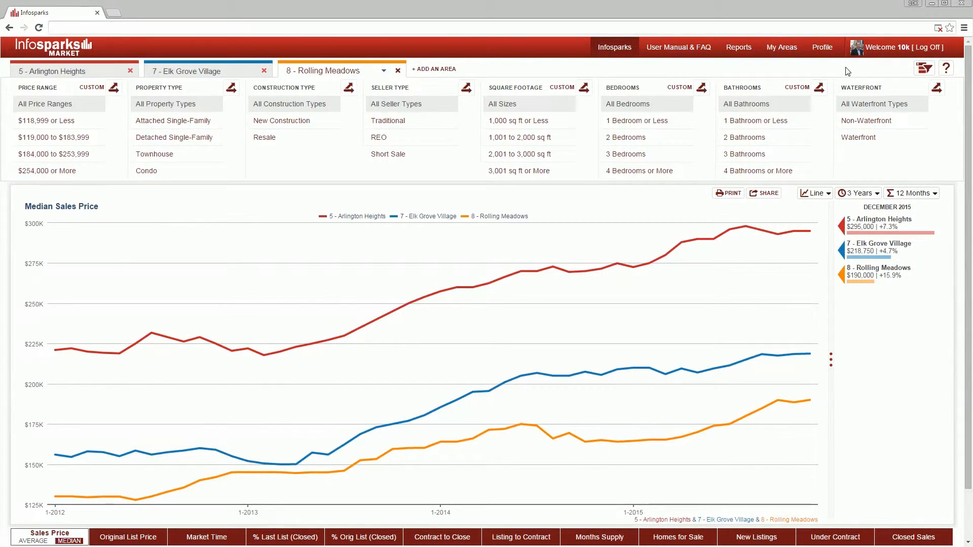
# Step: Select 2 and 3 Bathrooms for Rolling Meadows and combine the breakdown into one line per area
pyautogui.click(744, 137)
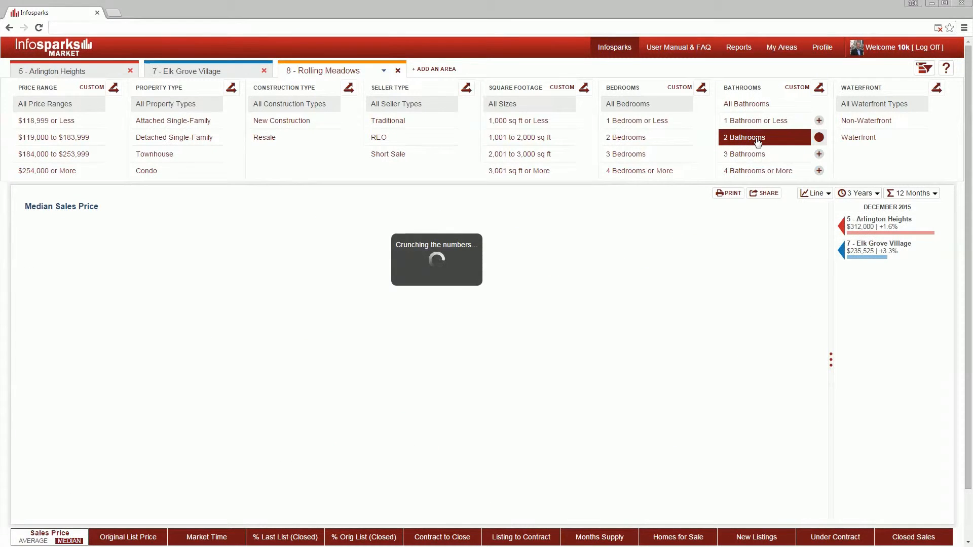
pyautogui.click(743, 154)
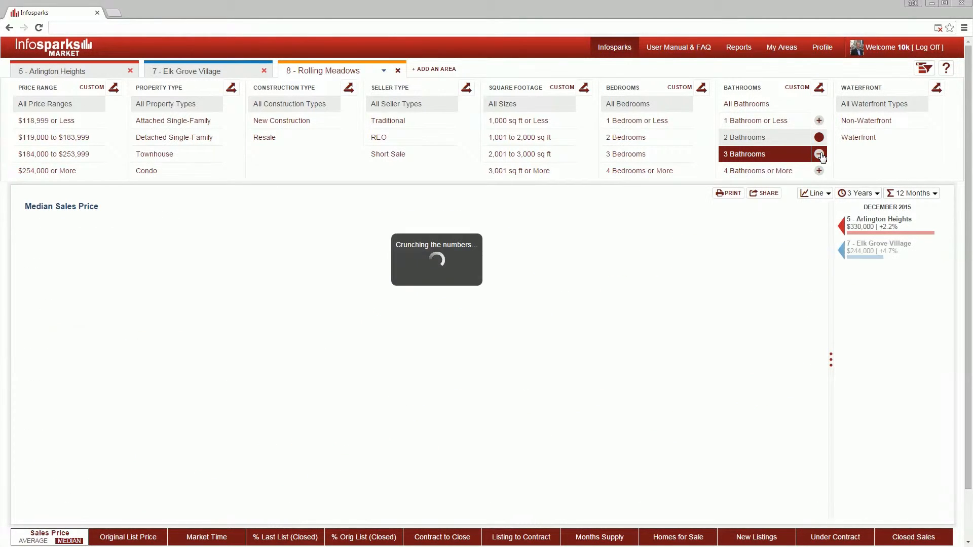
pyautogui.click(819, 154)
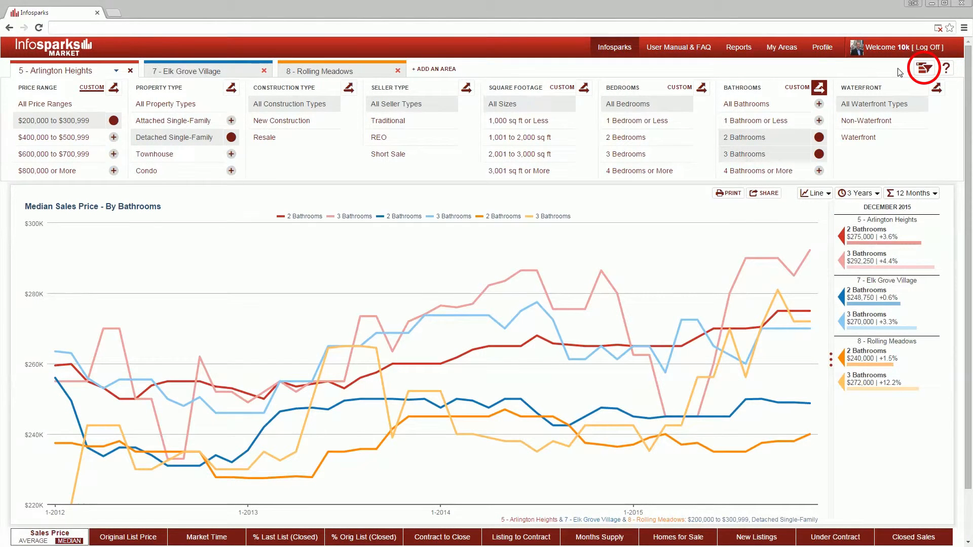
pyautogui.click(924, 68)
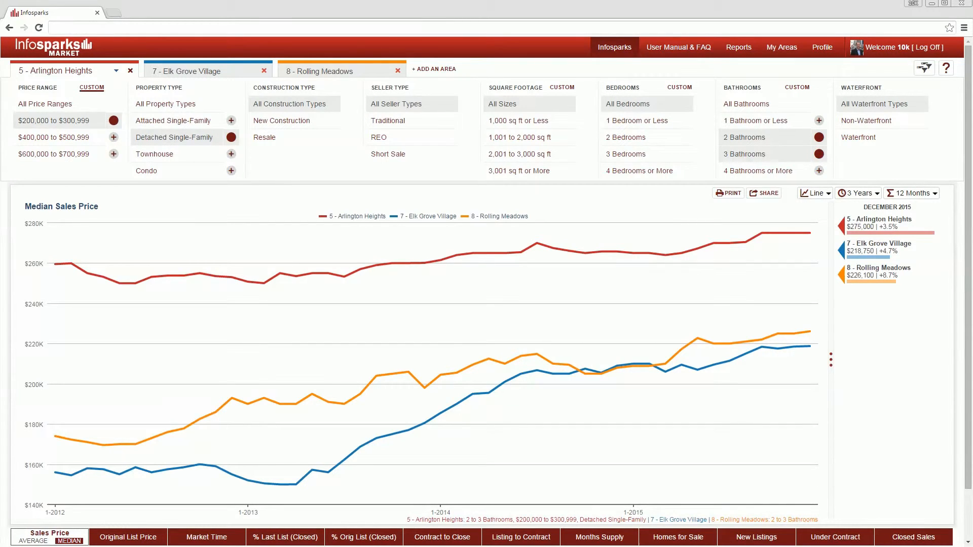
# Step: Draw a circular area in My Areas and save it as the East of River custom area
pyautogui.click(780, 48)
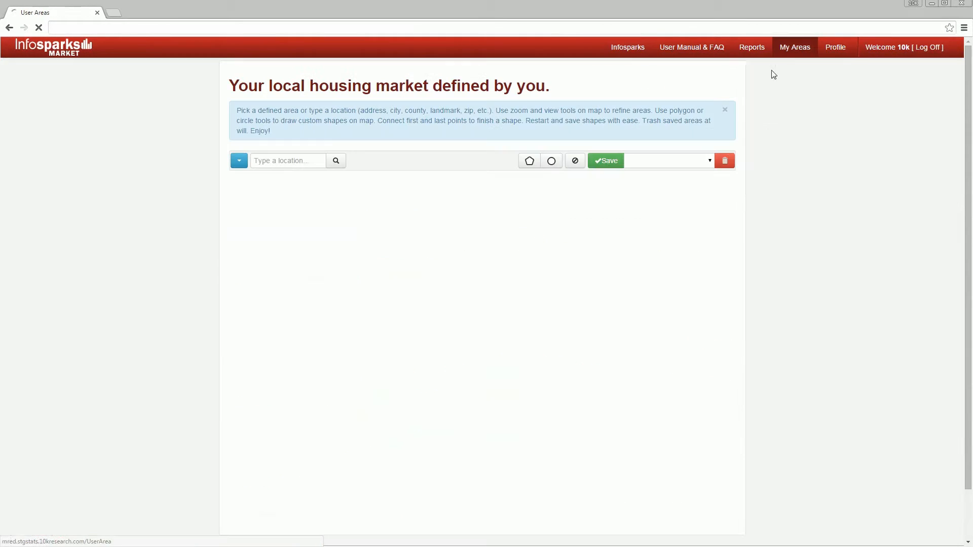
pyautogui.click(528, 161)
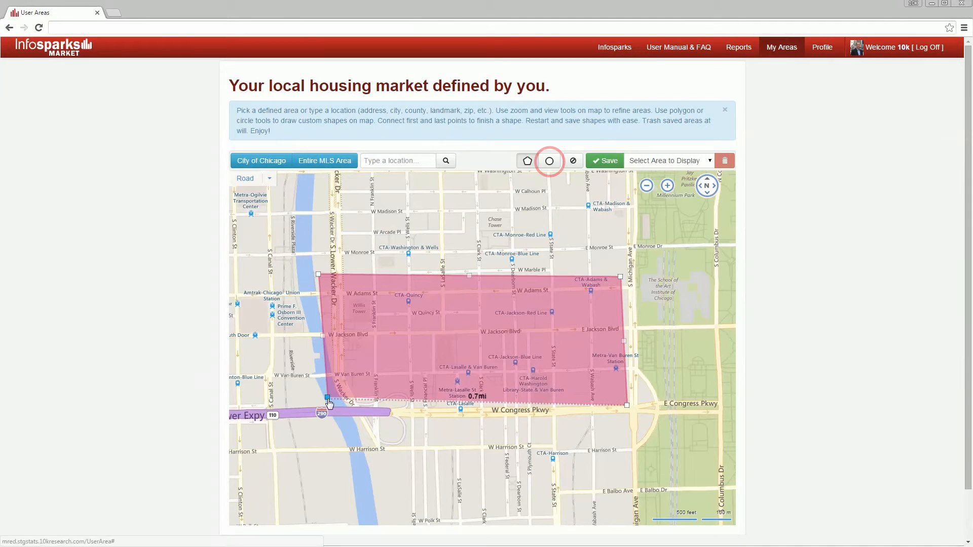
pyautogui.click(548, 161)
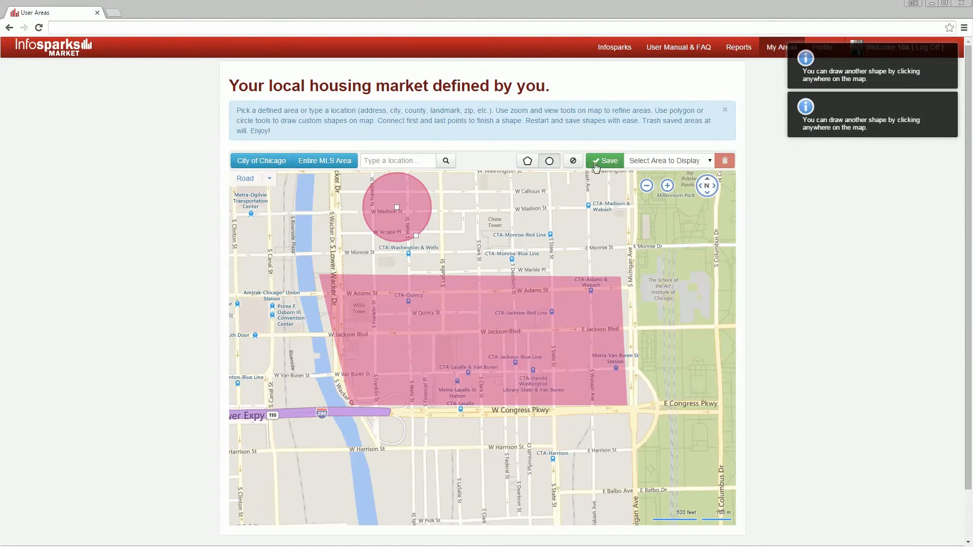
pyautogui.click(603, 160)
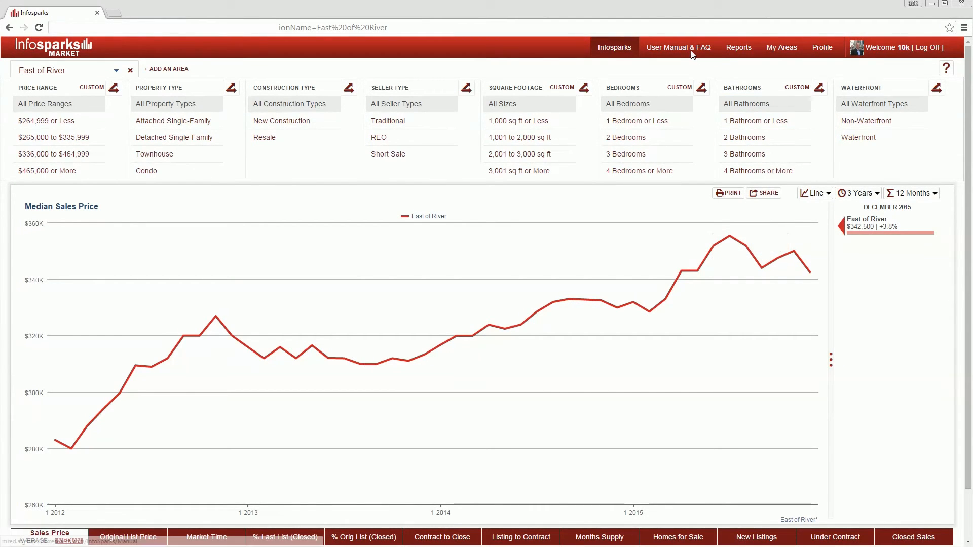
# Step: Open the User Manual & FAQ from the top bar
pyautogui.click(678, 48)
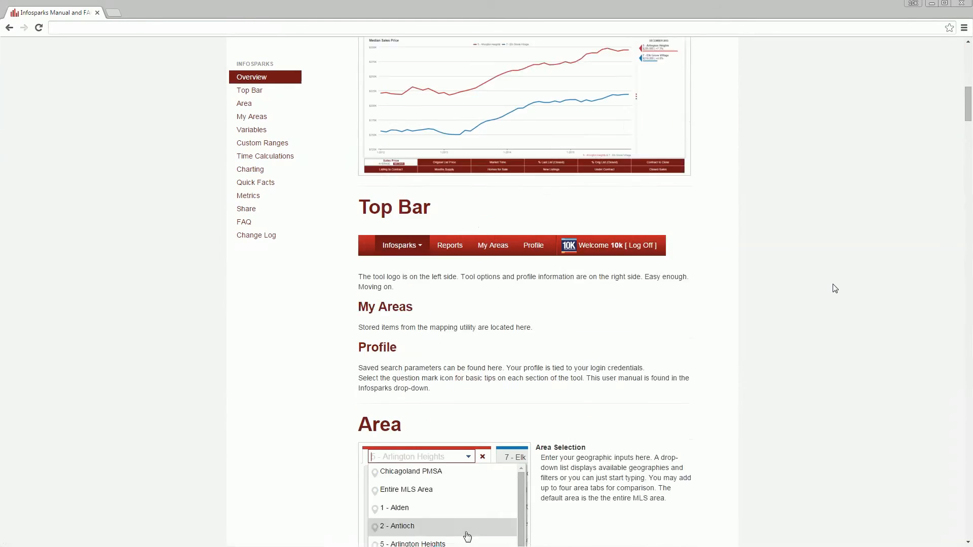